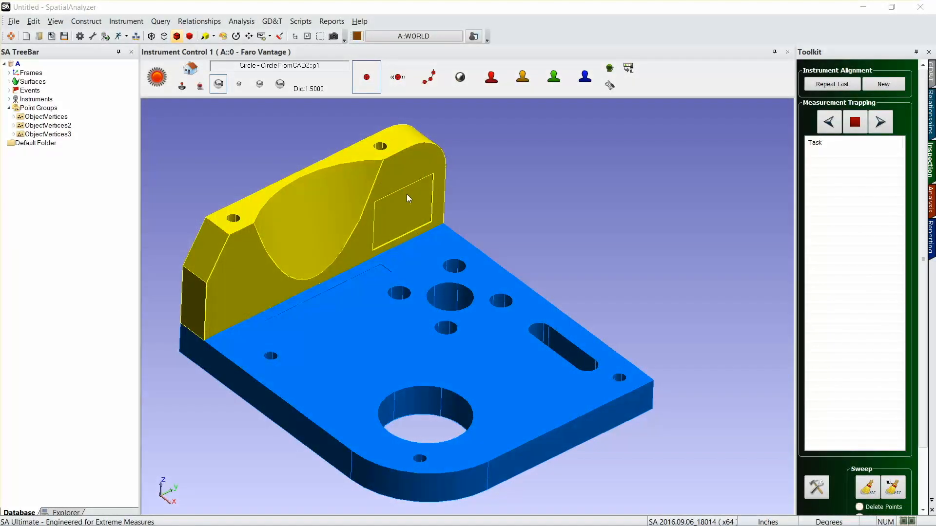
mouse_move(423, 195)
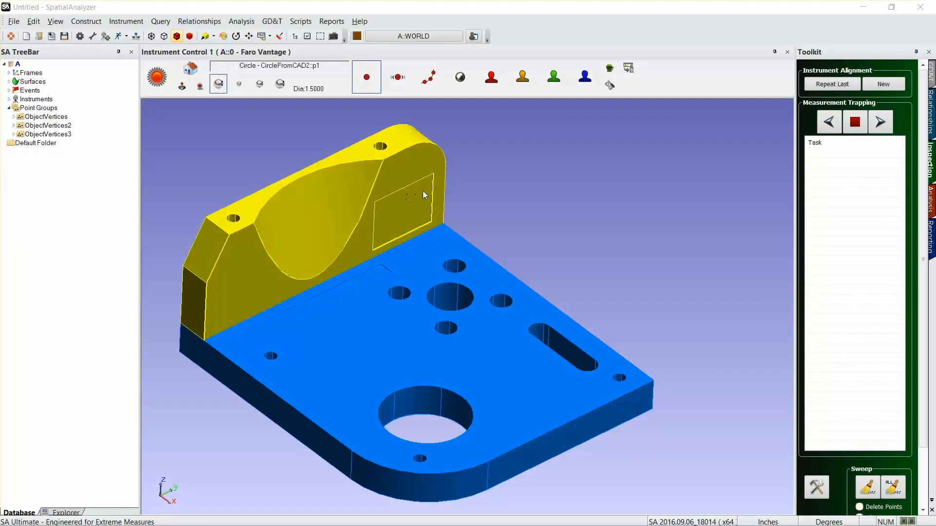
mouse_move(444, 219)
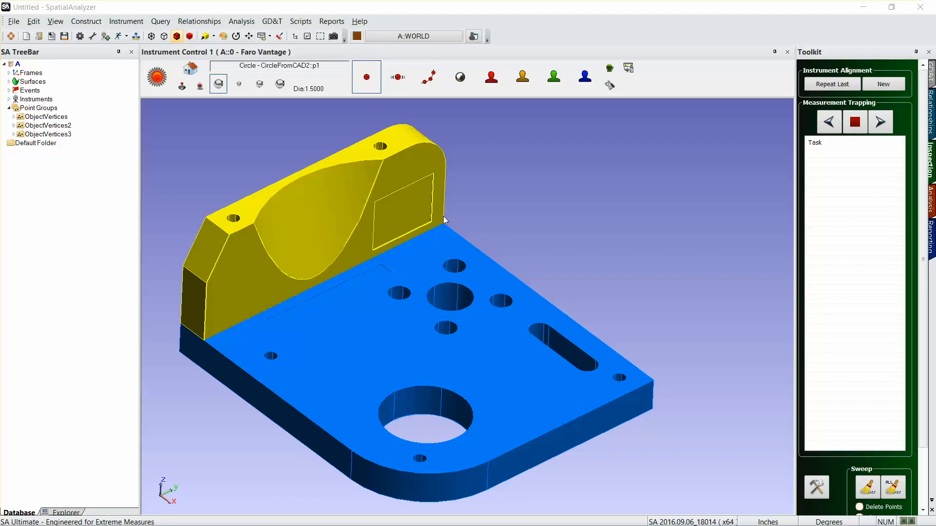
mouse_move(318, 265)
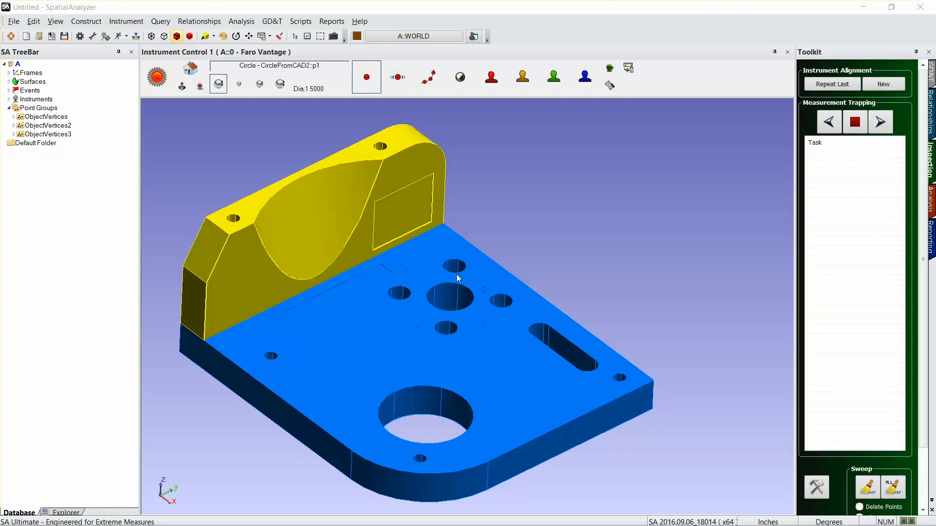
mouse_move(421, 422)
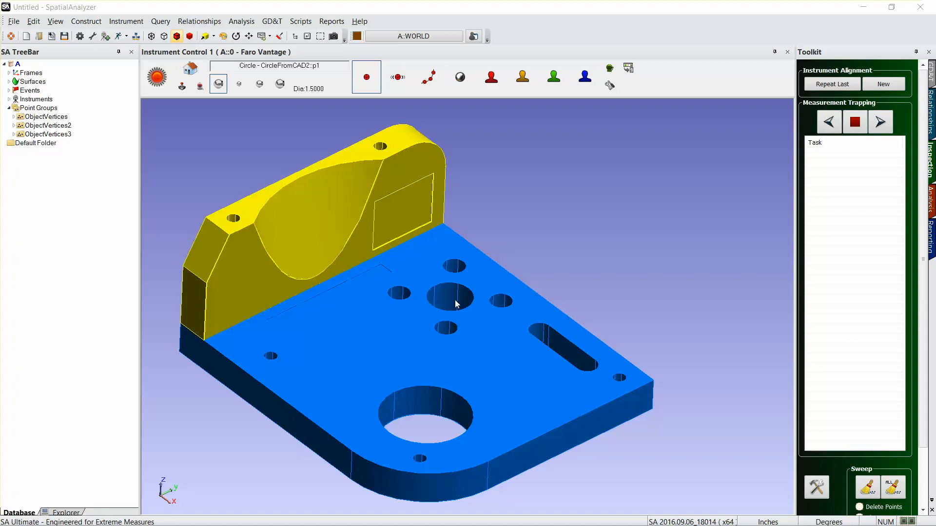
mouse_move(470, 258)
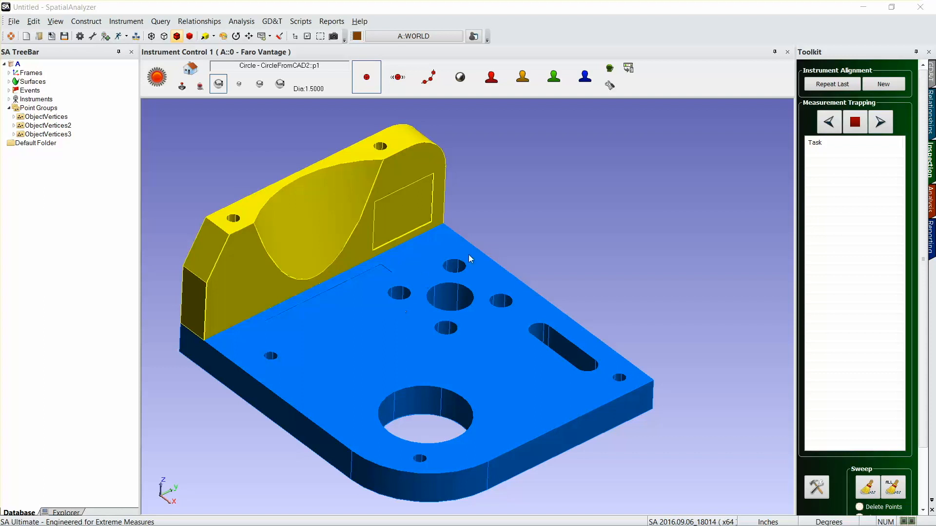
mouse_move(894, 123)
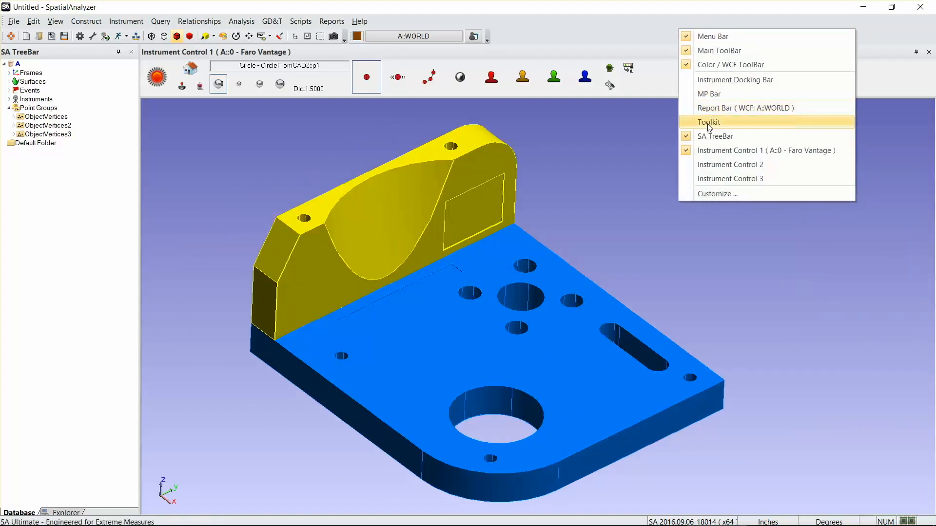
- Re-enable the Toolkit pane and show its Relationships geometry tools
click(708, 122)
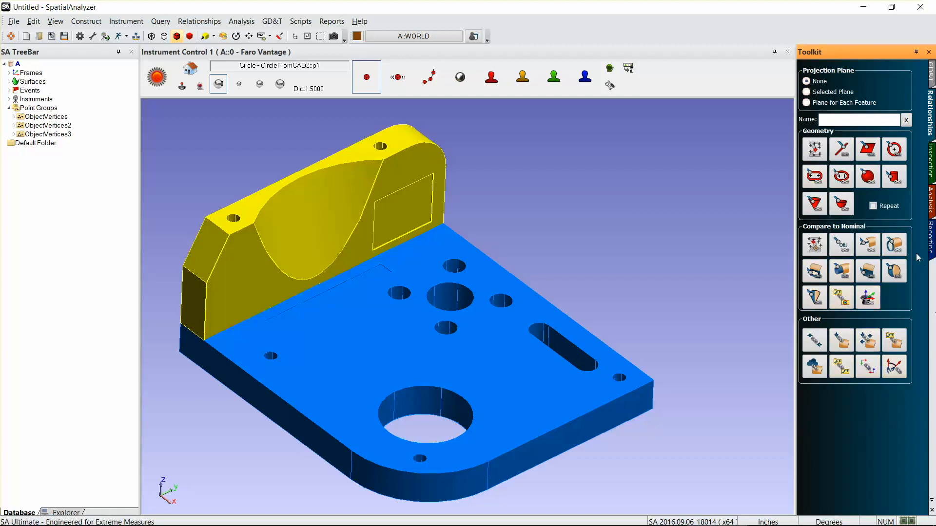
mouse_move(844, 165)
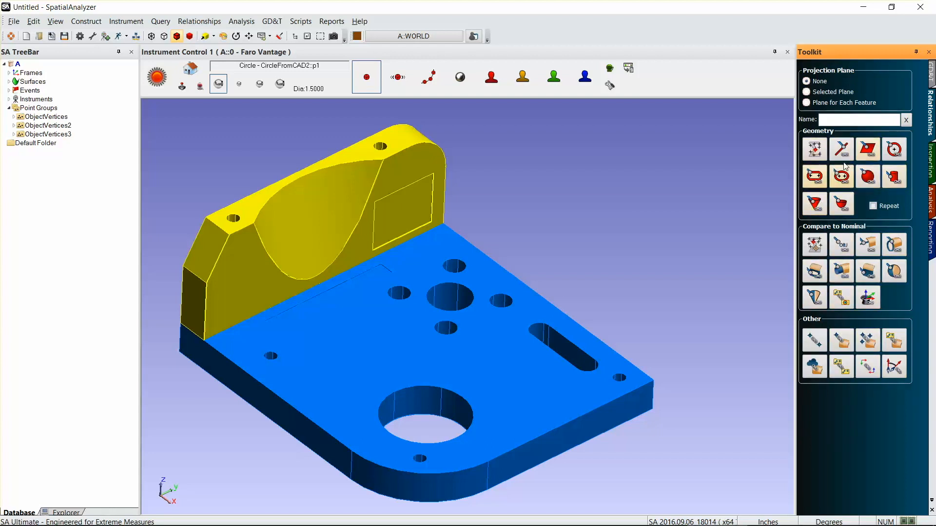
mouse_move(841, 176)
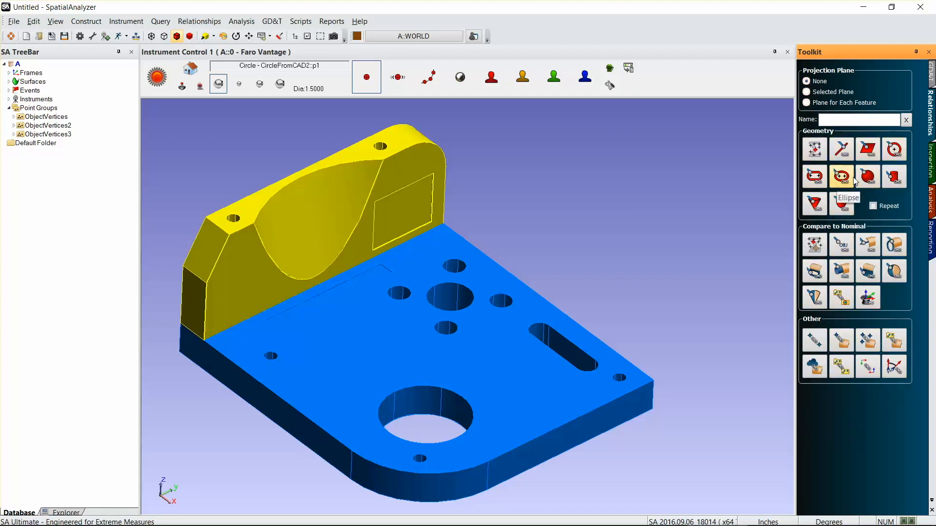
mouse_move(883, 269)
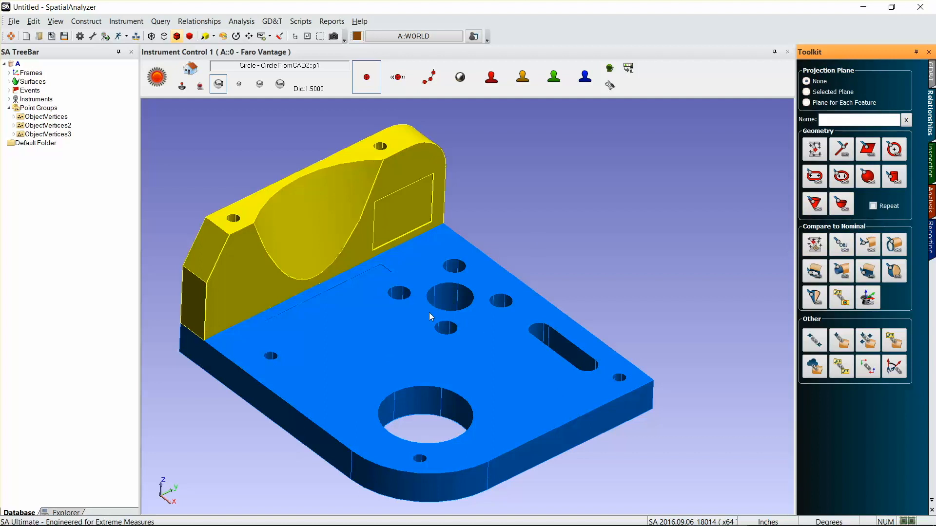
mouse_move(894, 244)
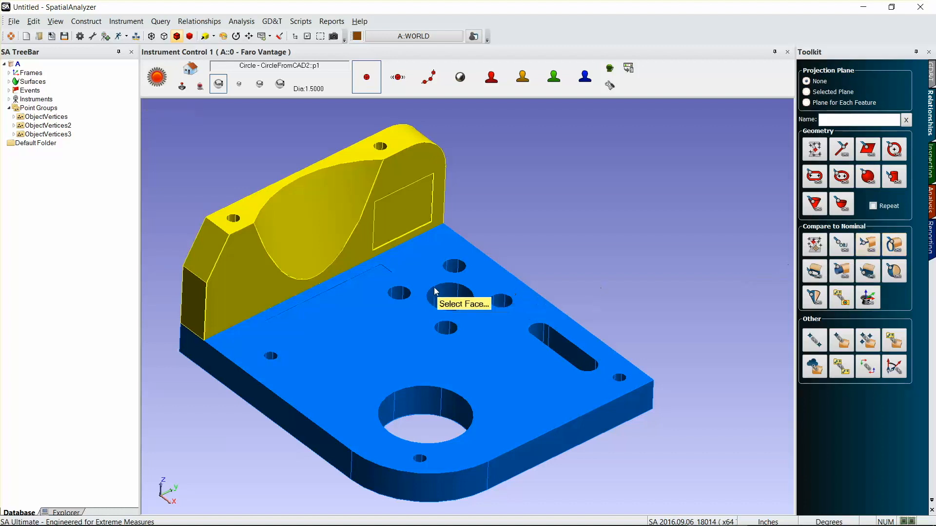
- Create circle relationships from the central hole face and the large front hole
click(448, 295)
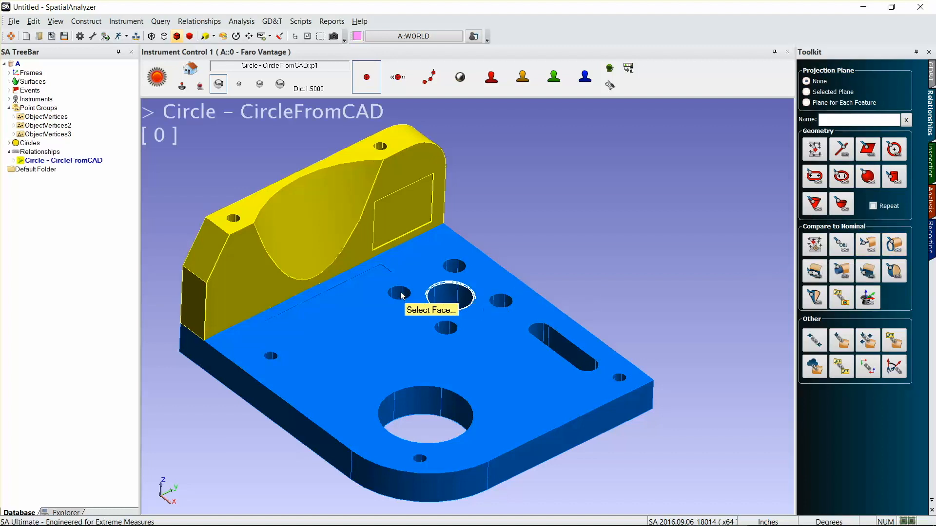
click(425, 412)
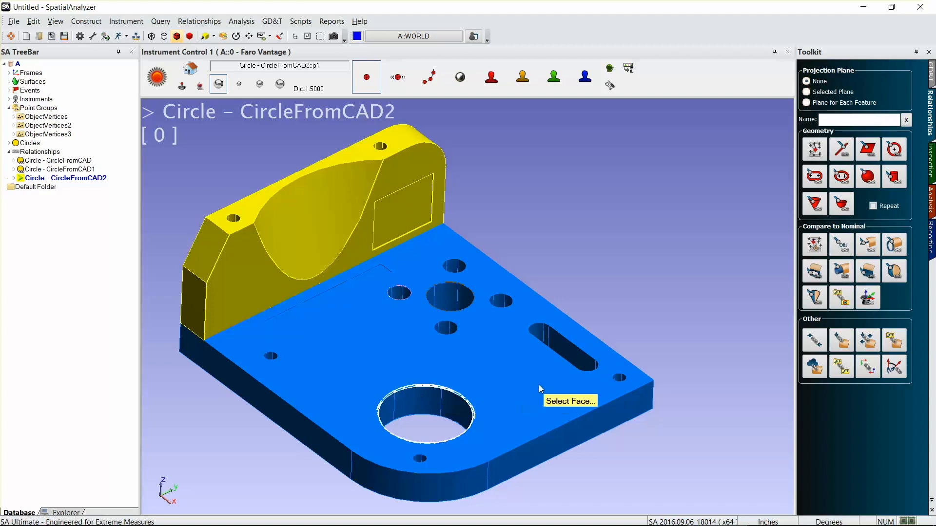
mouse_move(539, 389)
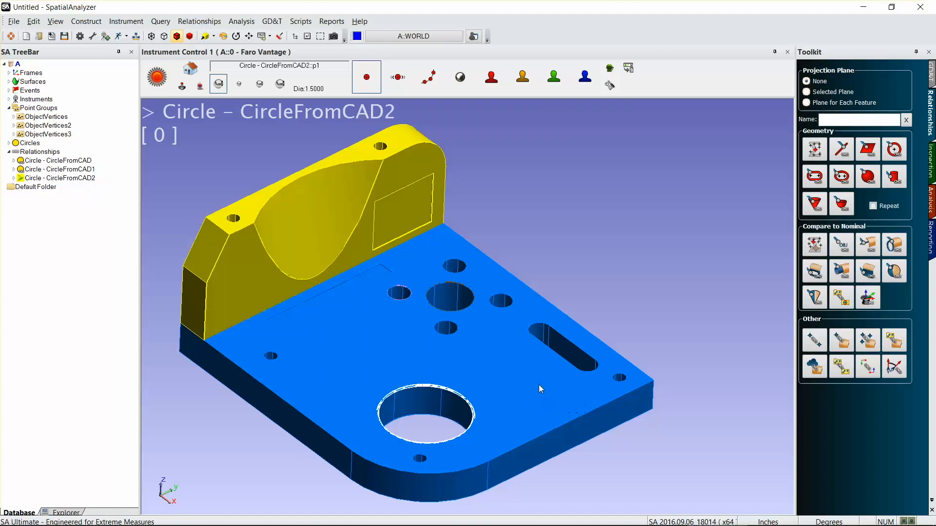
mouse_move(754, 197)
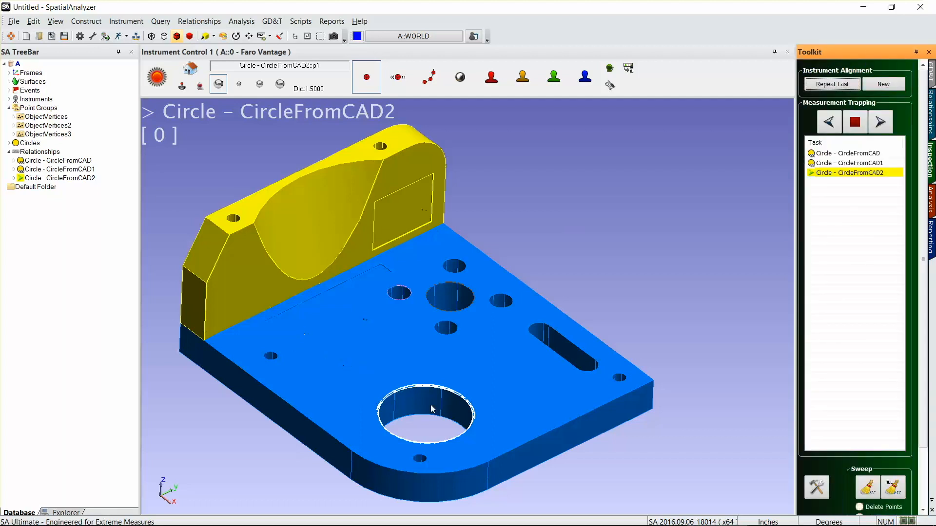
mouse_move(521, 261)
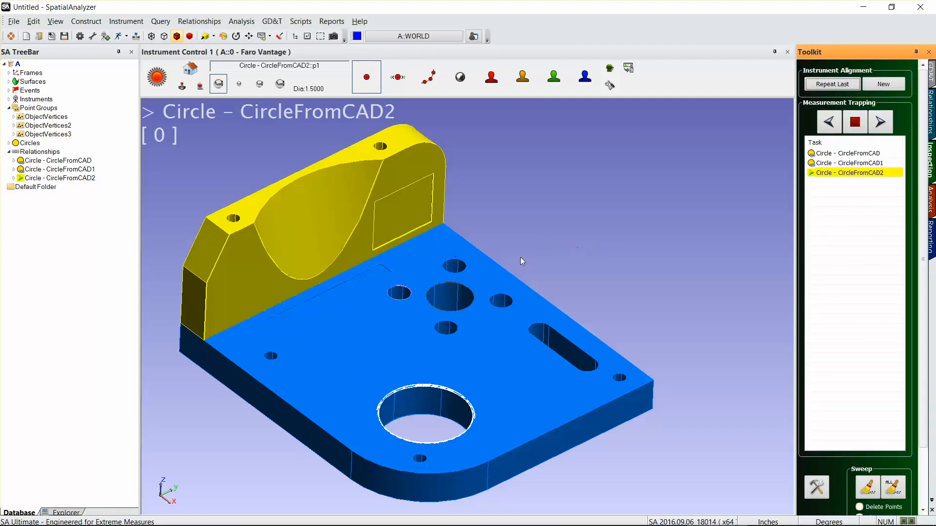
- Make CircleFromCAD the active measurement trapping task in the Inspection list
click(848, 153)
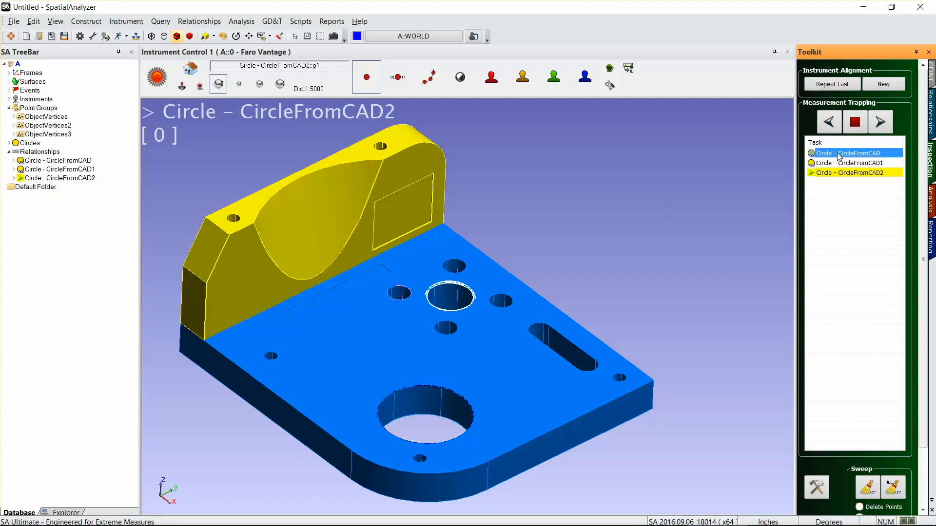
click(850, 153)
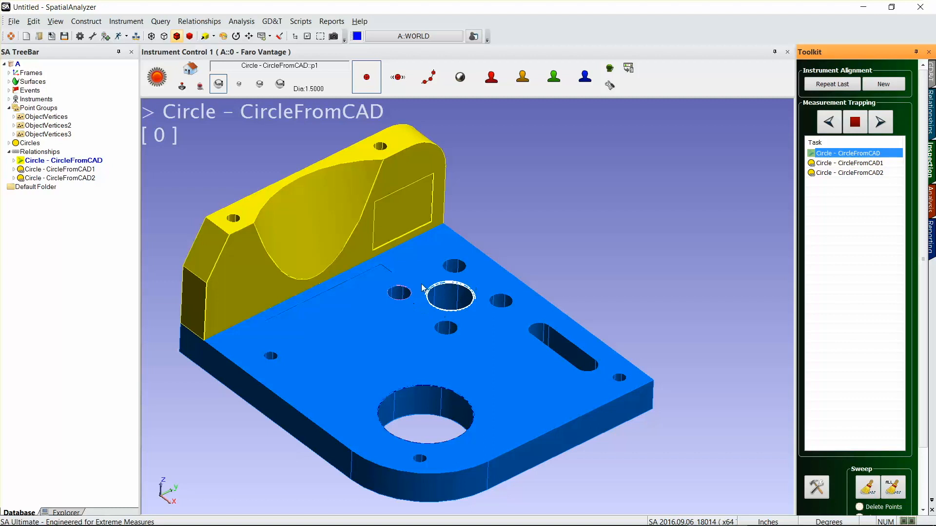
mouse_move(456, 320)
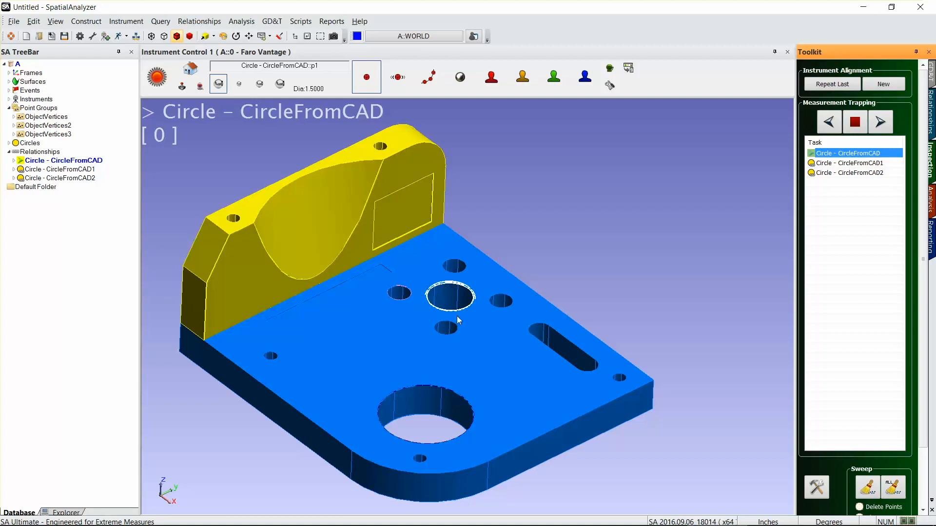
mouse_move(455, 287)
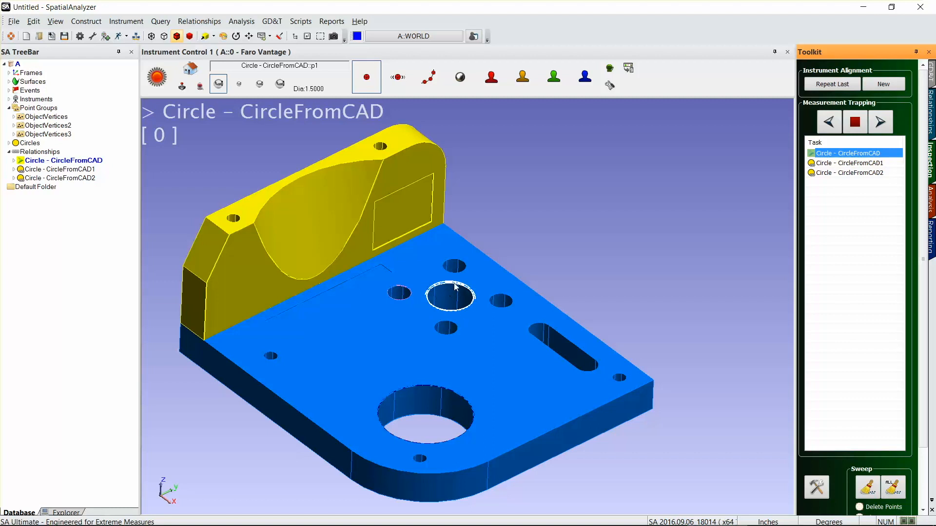
mouse_move(450, 297)
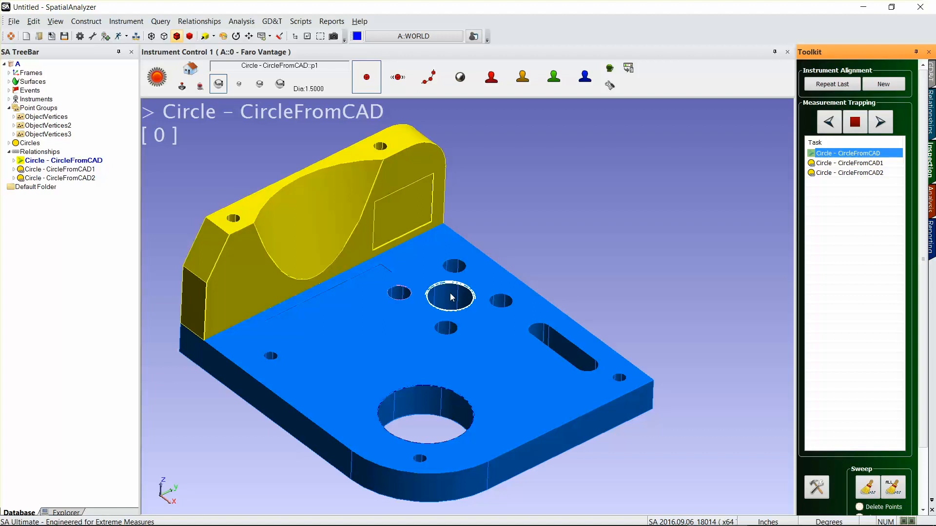
mouse_move(450, 300)
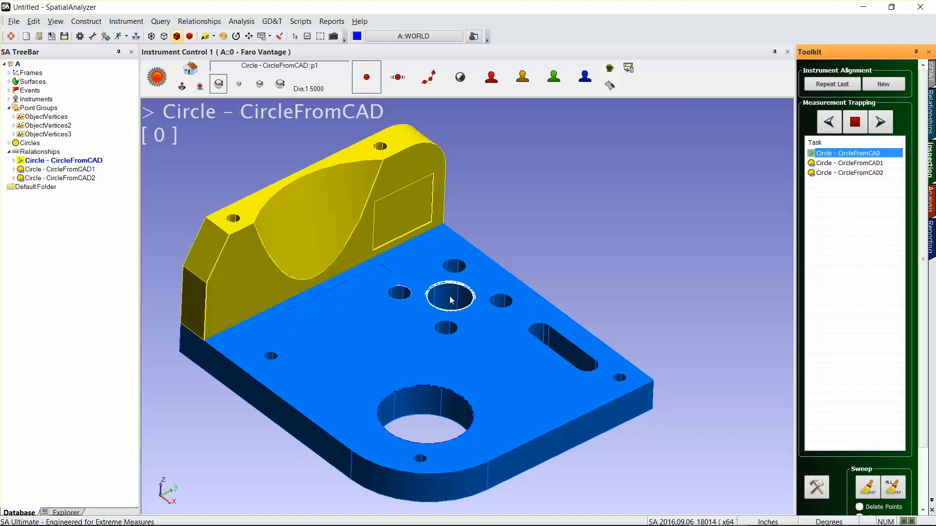
mouse_move(294, 152)
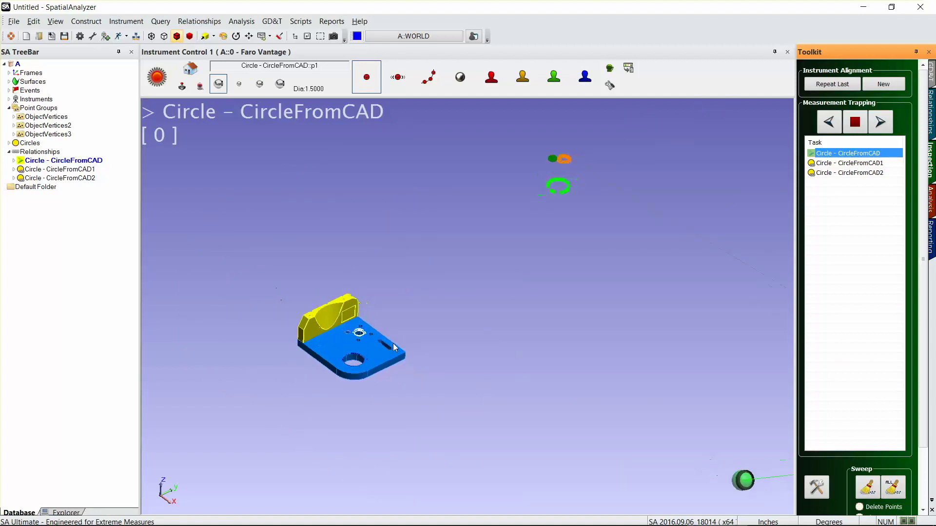
mouse_move(595, 242)
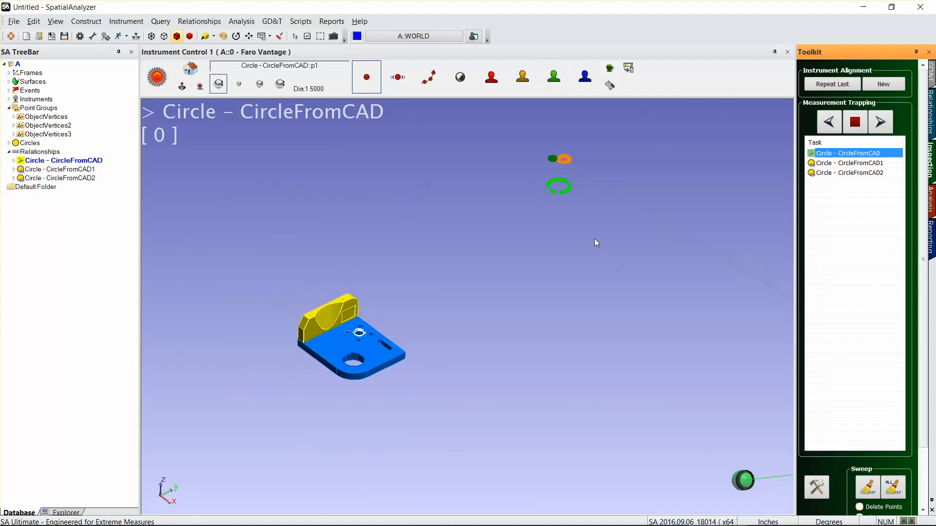
mouse_move(109, 123)
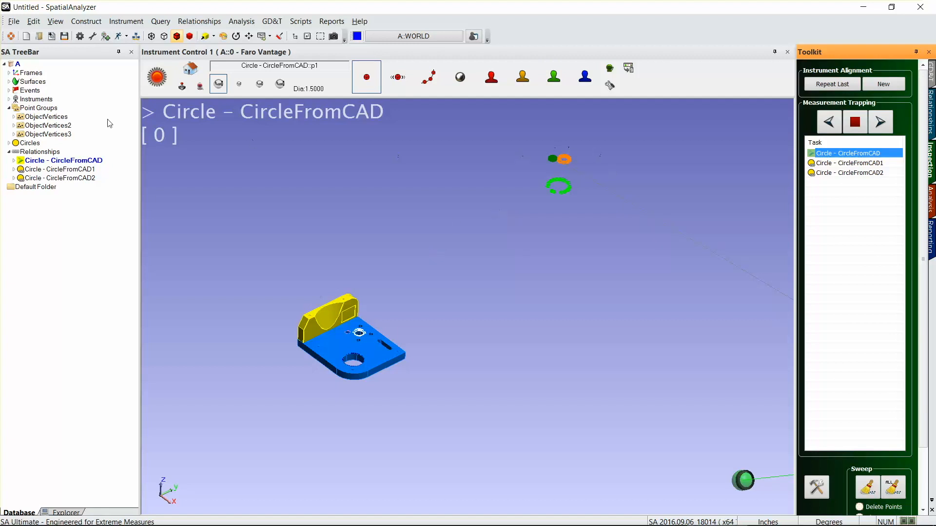
mouse_move(79, 168)
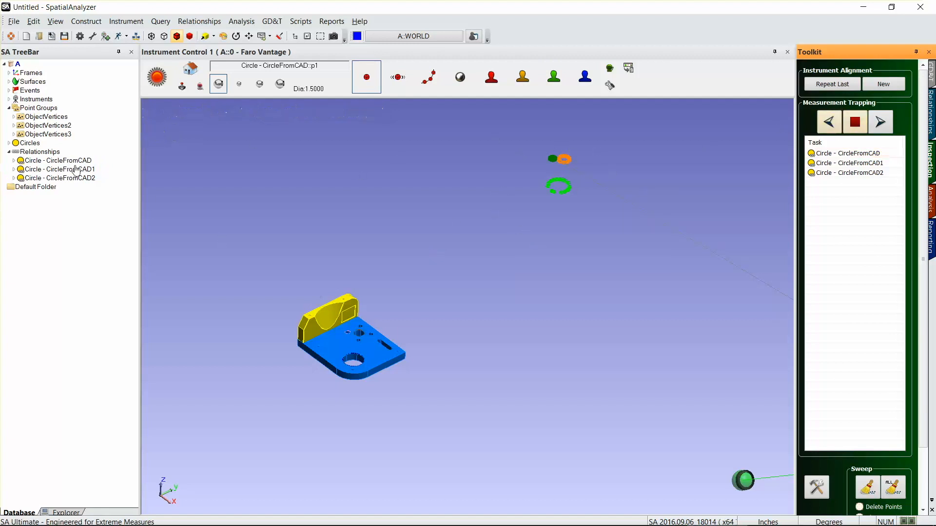
- Associate a measured point group with CircleFromCAD1 from its TreeBar menu
right_click(57, 160)
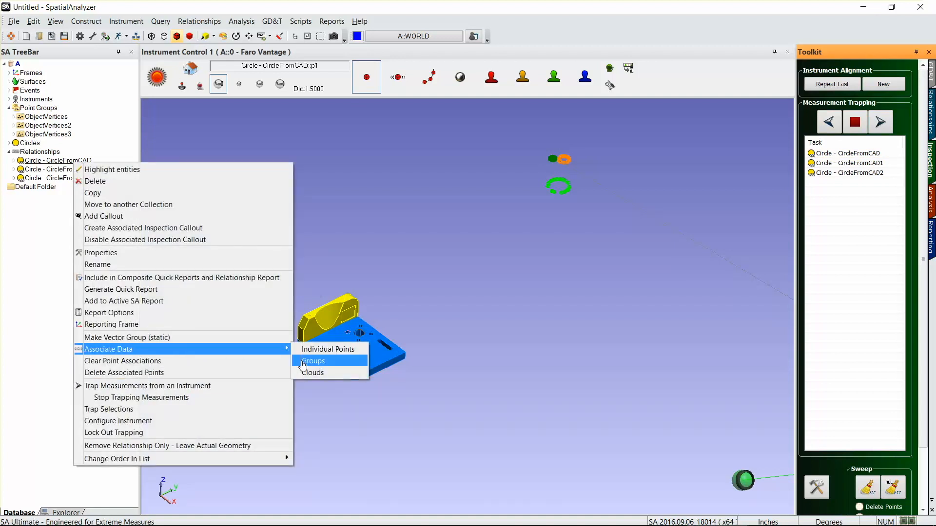
click(313, 361)
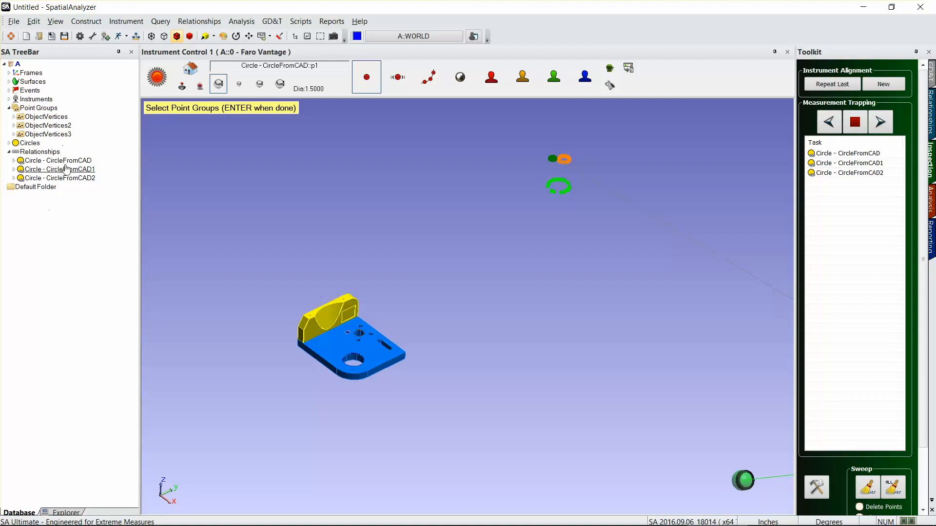
mouse_move(572, 161)
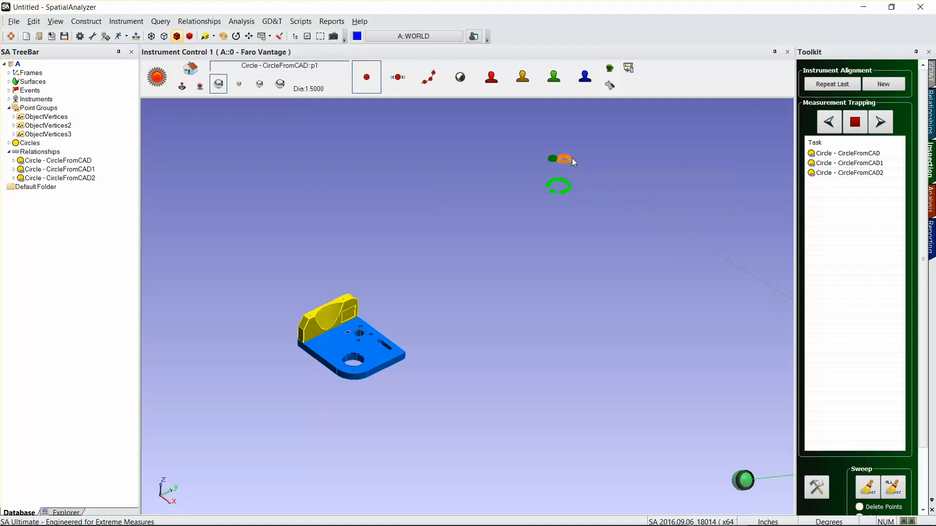
right_click(54, 168)
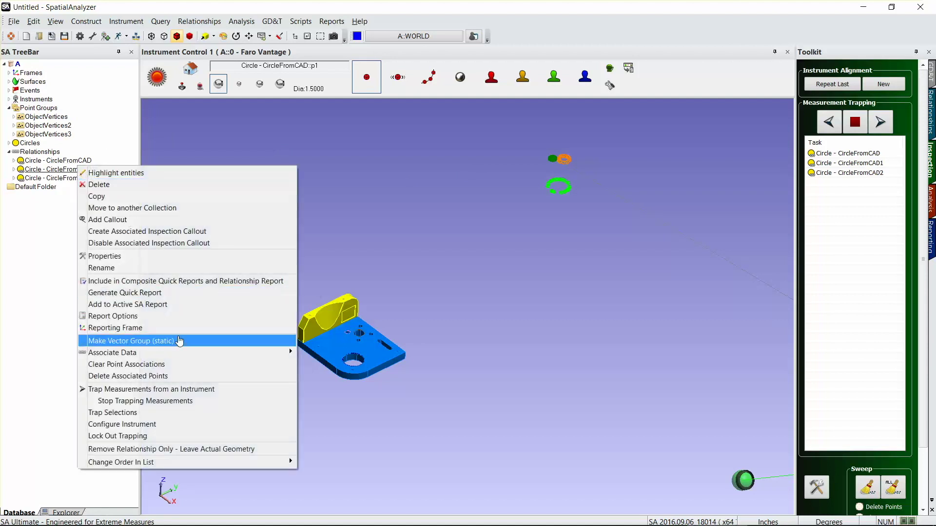
mouse_move(112, 353)
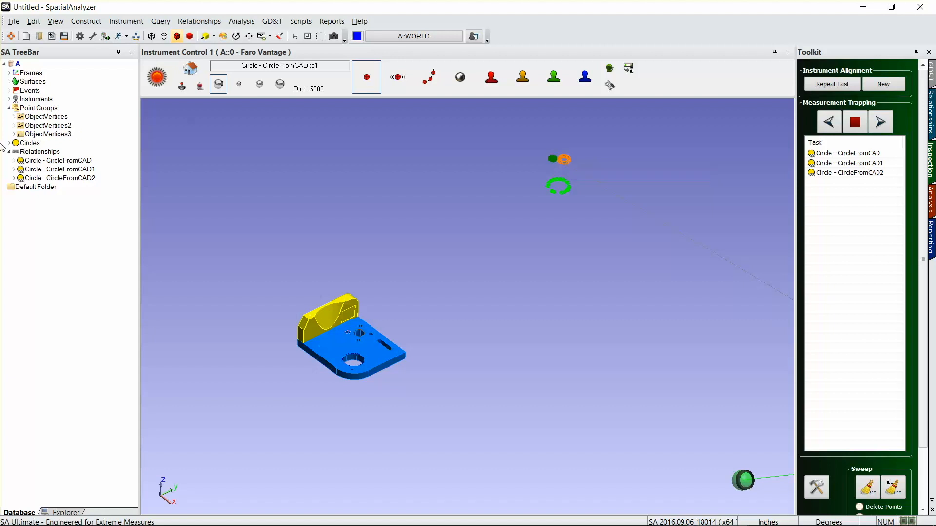
- Associate a measured point group with CircleFromCAD2 from its TreeBar menu
right_click(56, 178)
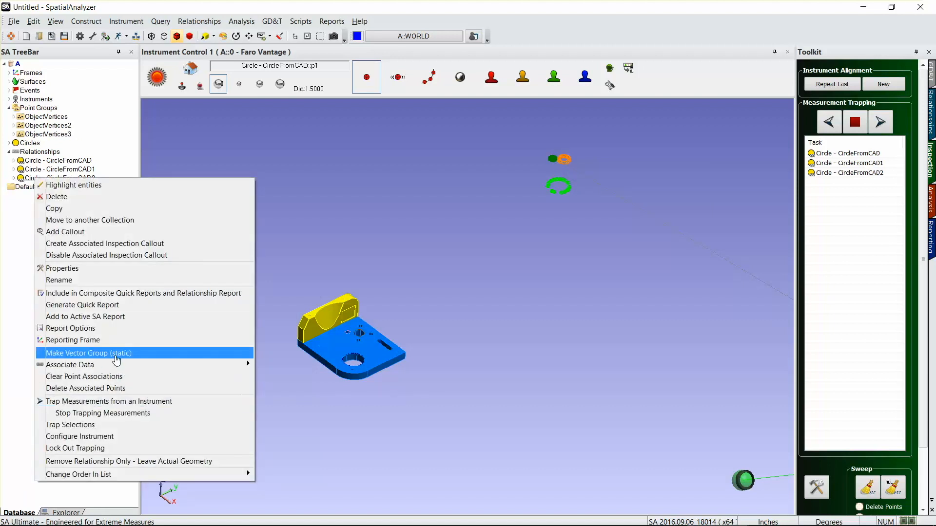
click(88, 353)
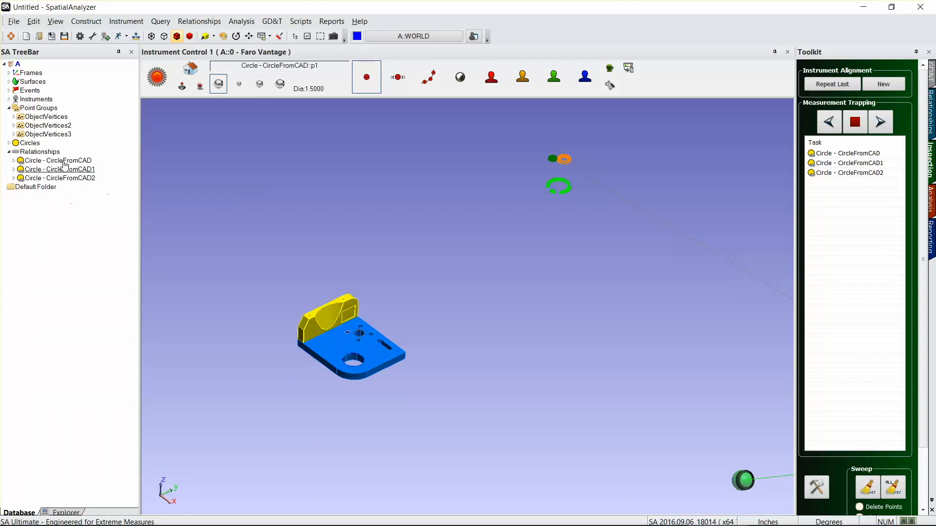
right_click(57, 177)
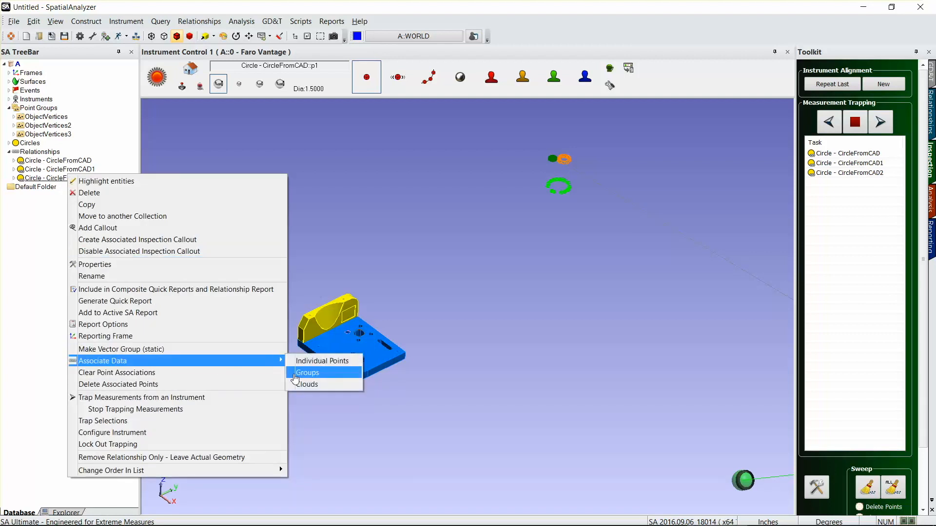
click(307, 373)
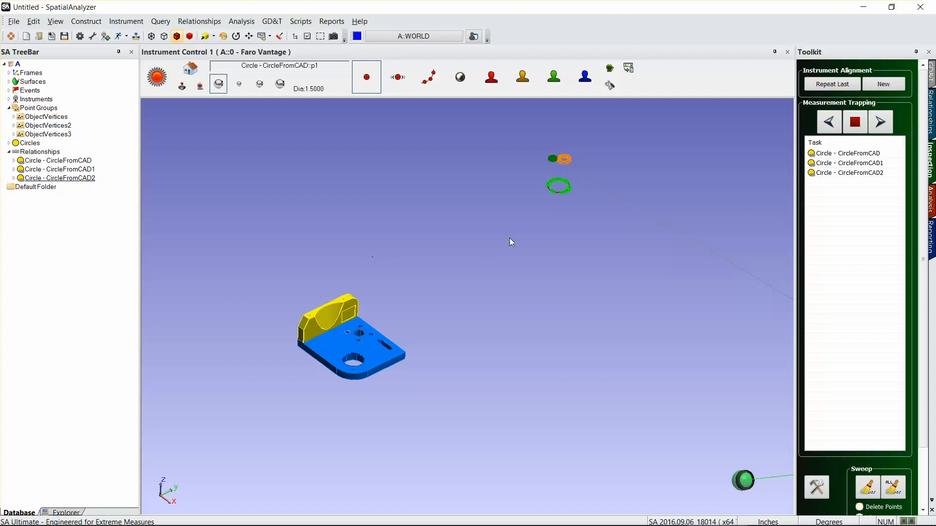
mouse_move(525, 169)
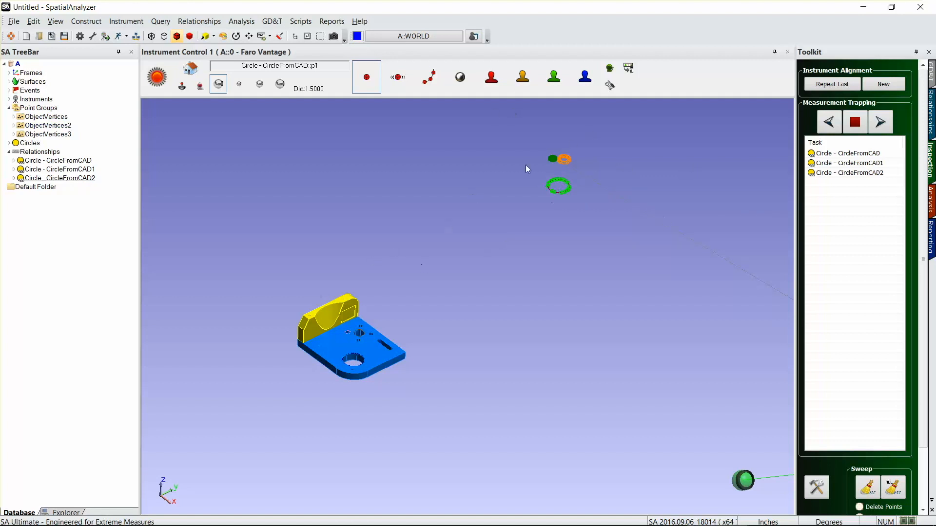
mouse_move(856, 152)
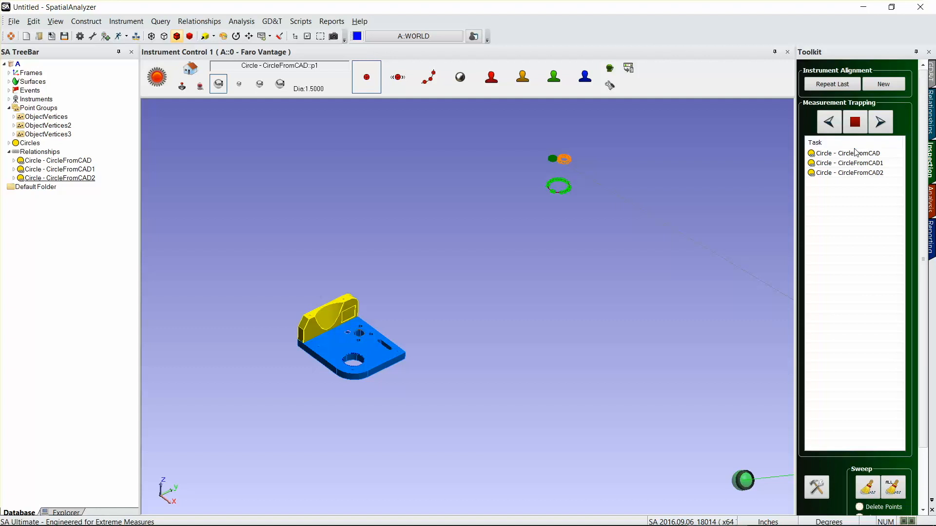
- Trap measurements to CircleFromCAD, then advance trapping on to CircleFromCAD2
click(846, 153)
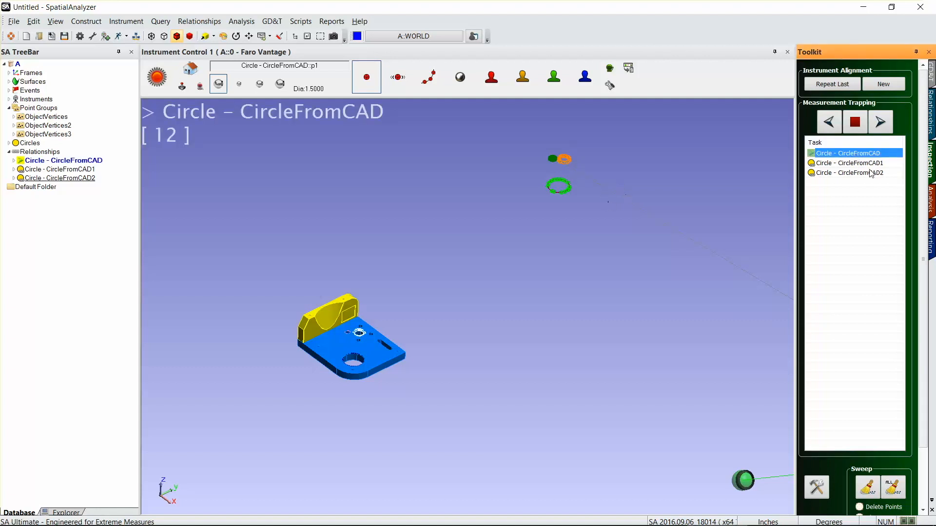
mouse_move(879, 122)
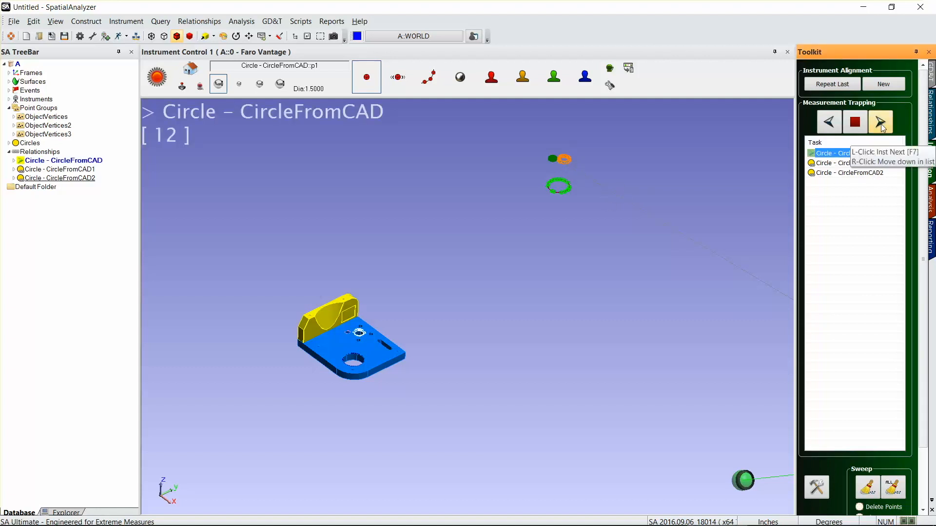
click(881, 122)
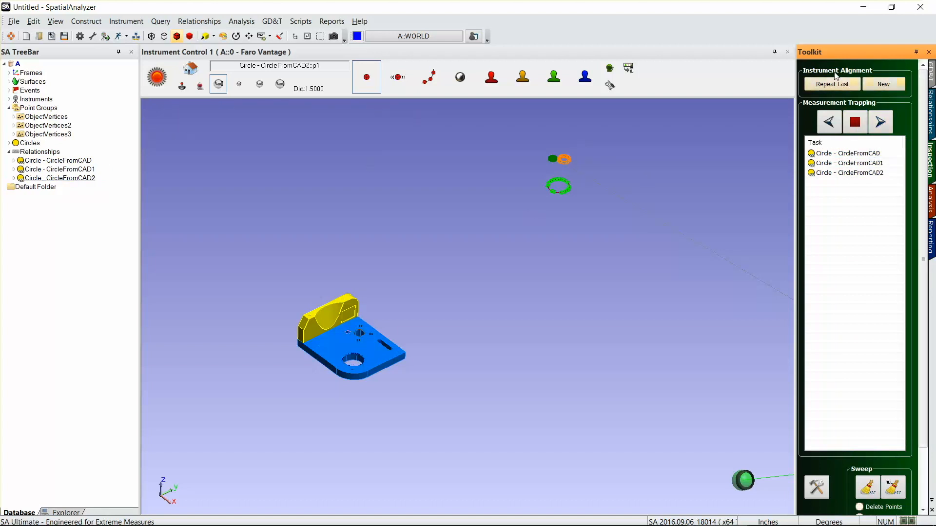
- Start a Nominal Geometry Relationships alignment using all three circle relationships
click(882, 84)
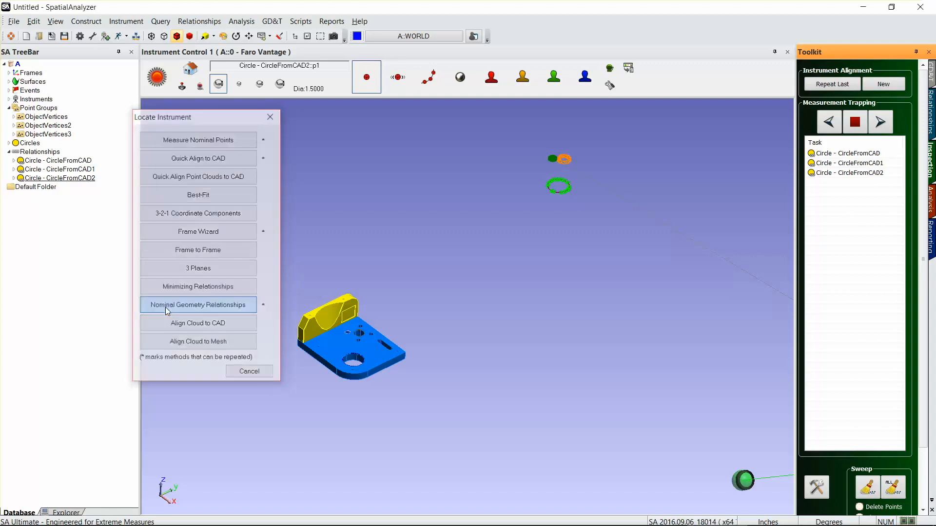
click(198, 304)
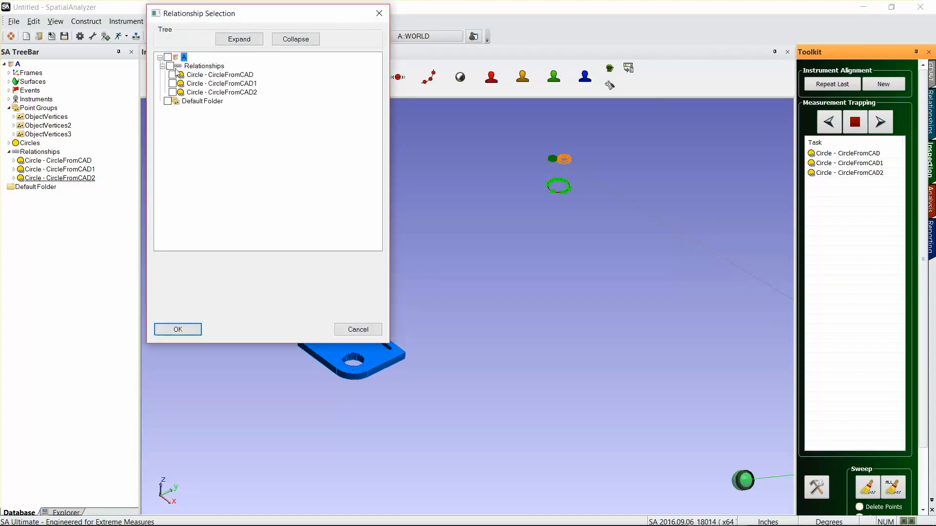
click(173, 65)
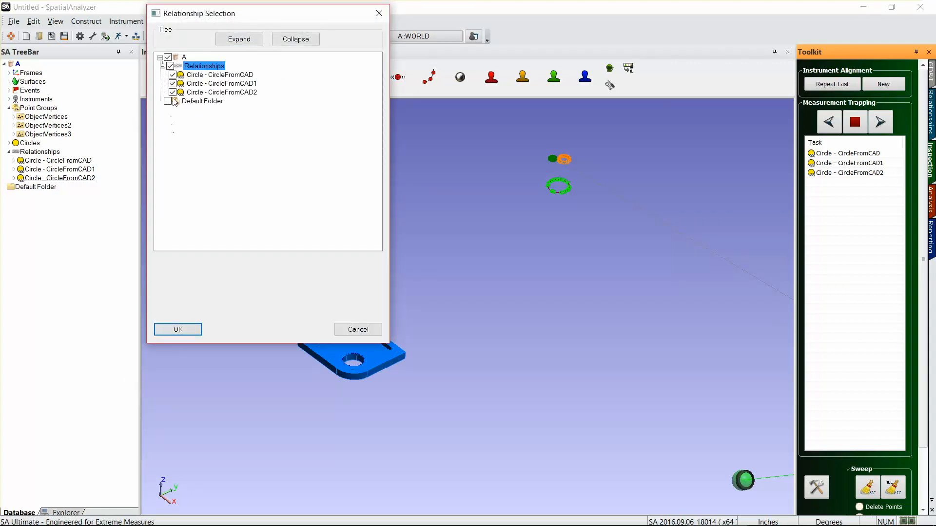
mouse_move(186, 99)
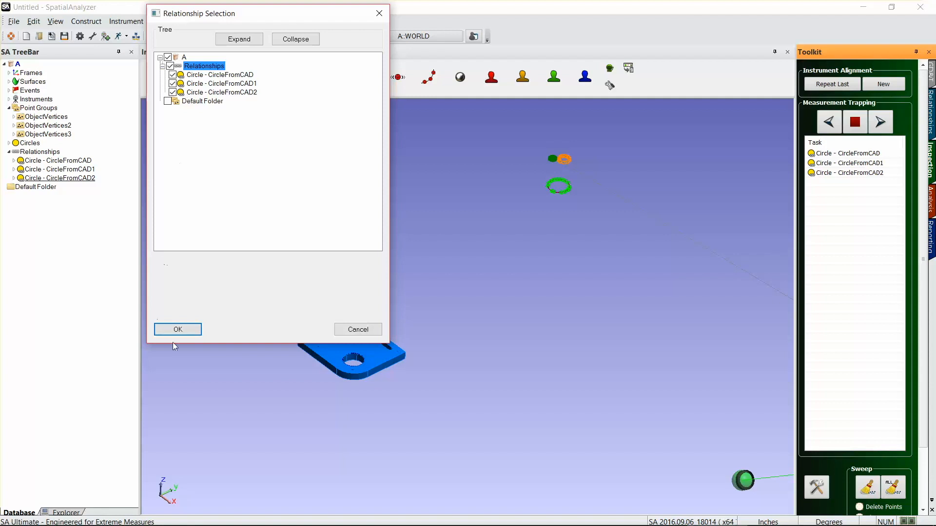
click(177, 329)
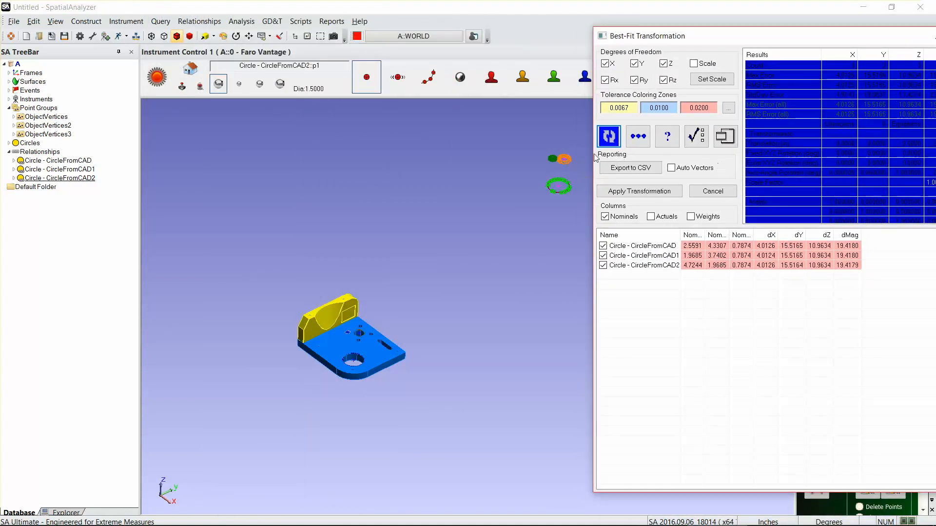
mouse_move(673, 251)
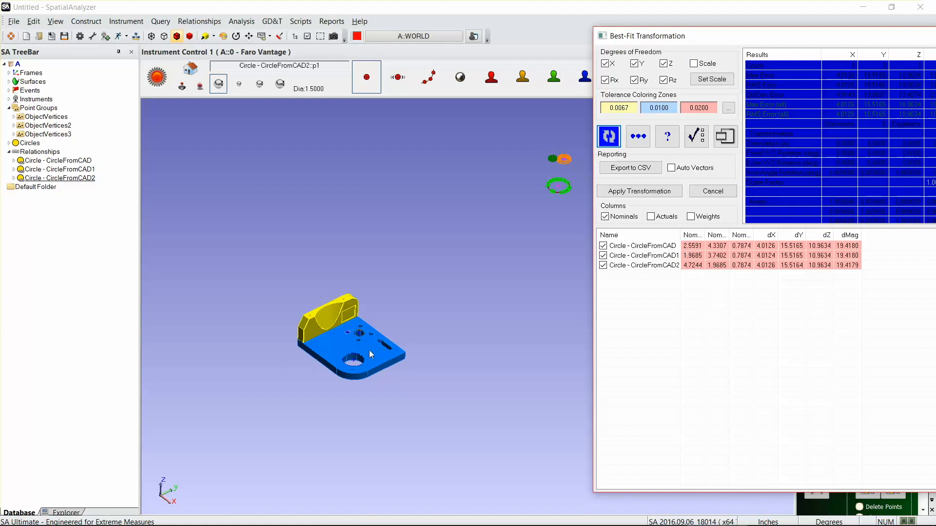
- Apply the best-fit transformation, leaving circle residuals near 0.0001 in
click(608, 136)
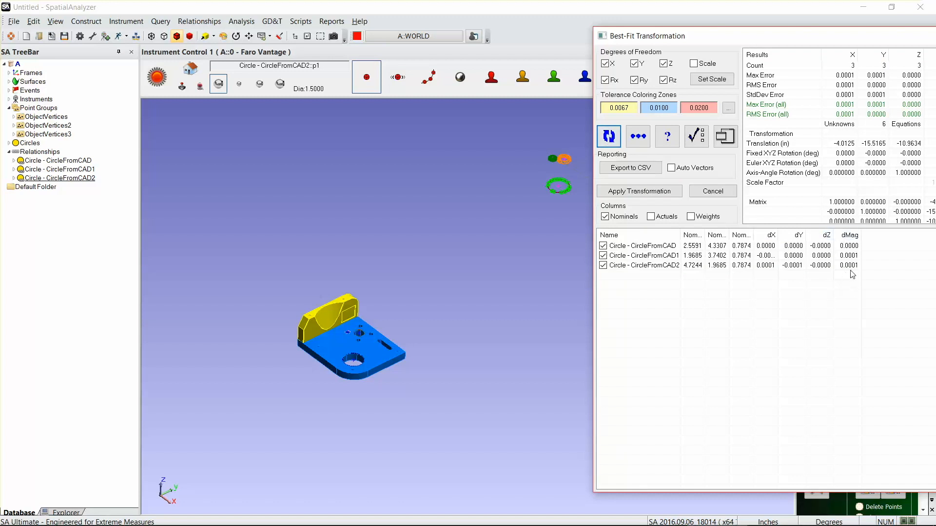
mouse_move(865, 252)
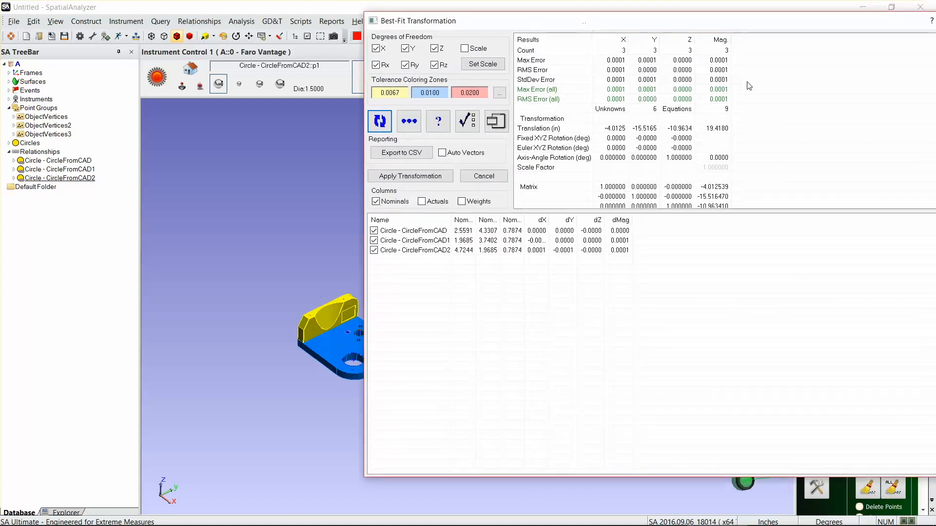
mouse_move(695, 112)
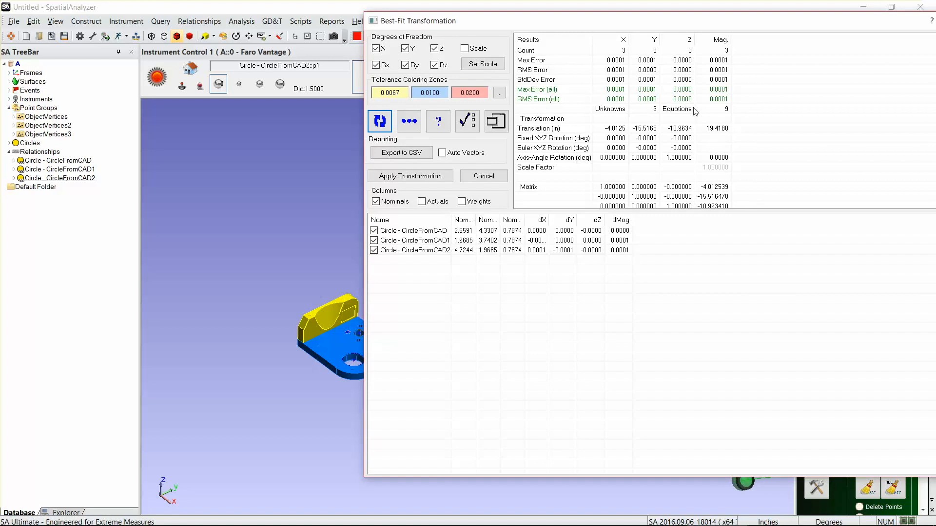
mouse_move(701, 29)
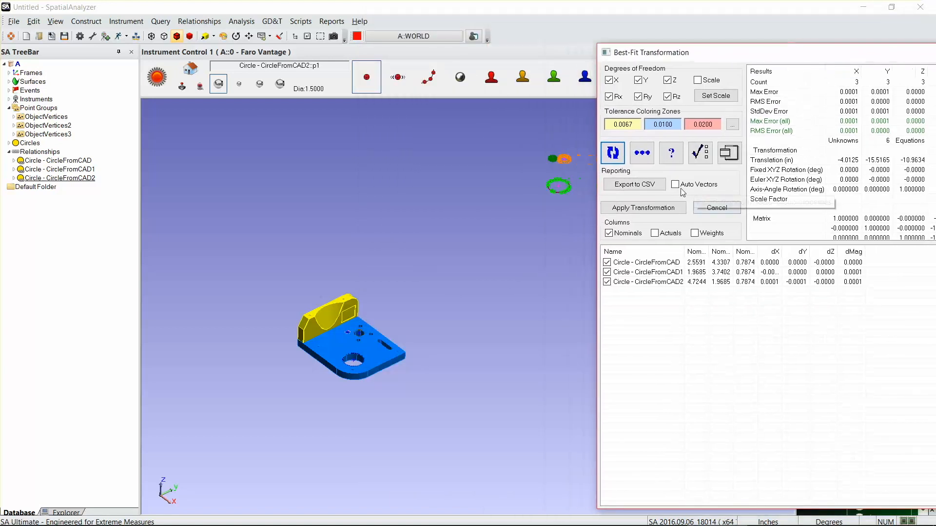
click(715, 208)
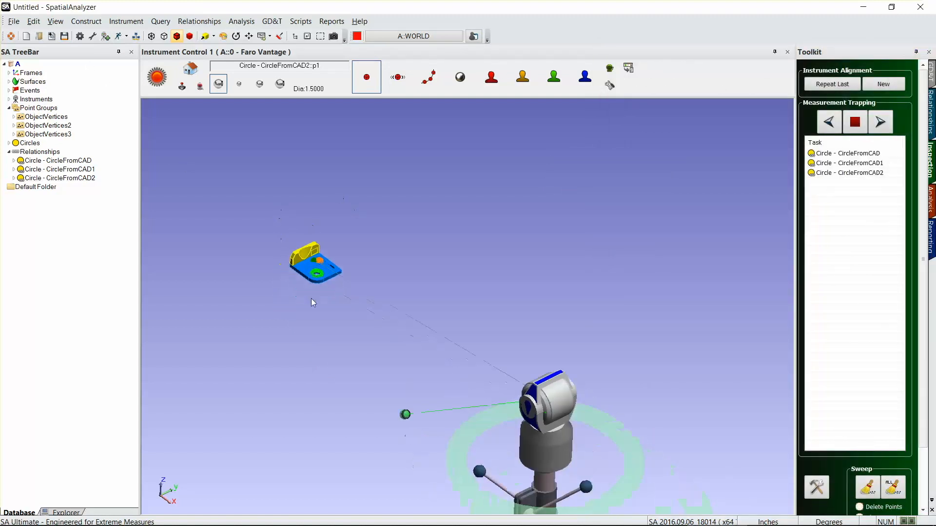
scroll(up, 3)
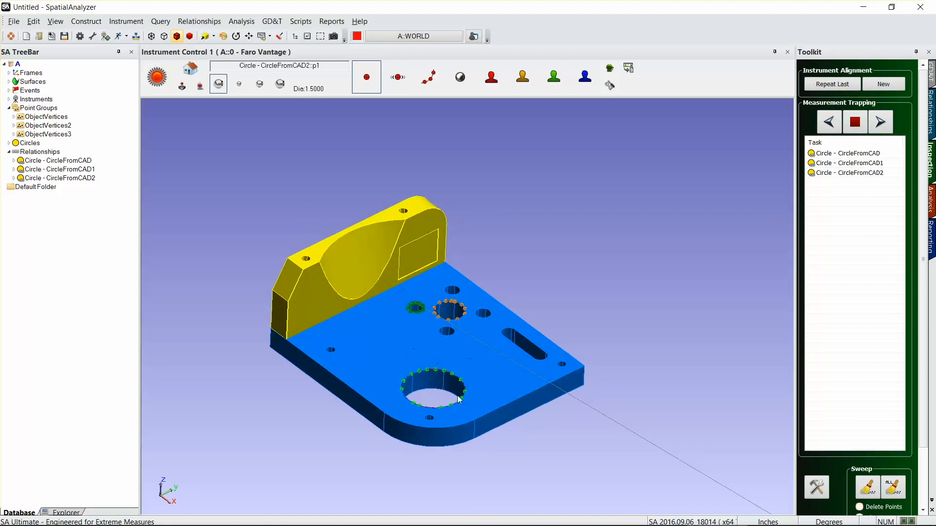
mouse_move(489, 313)
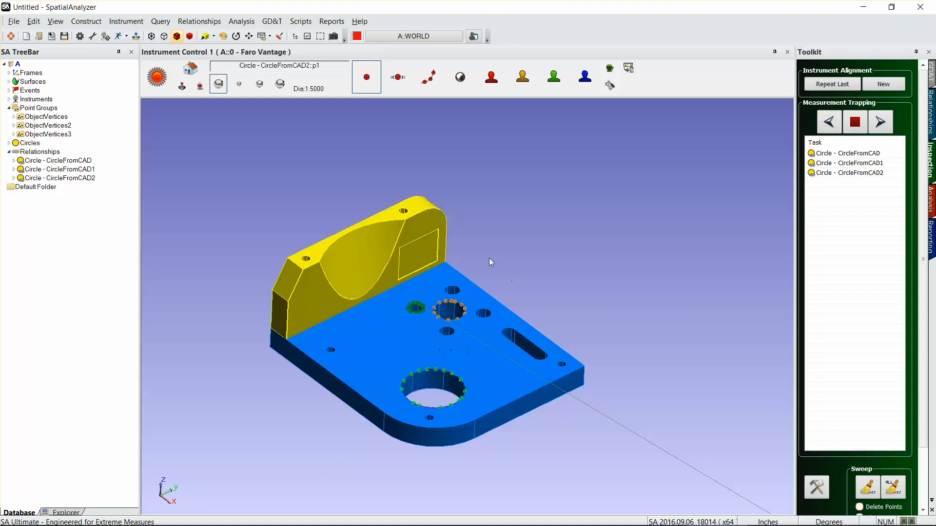
mouse_move(381, 202)
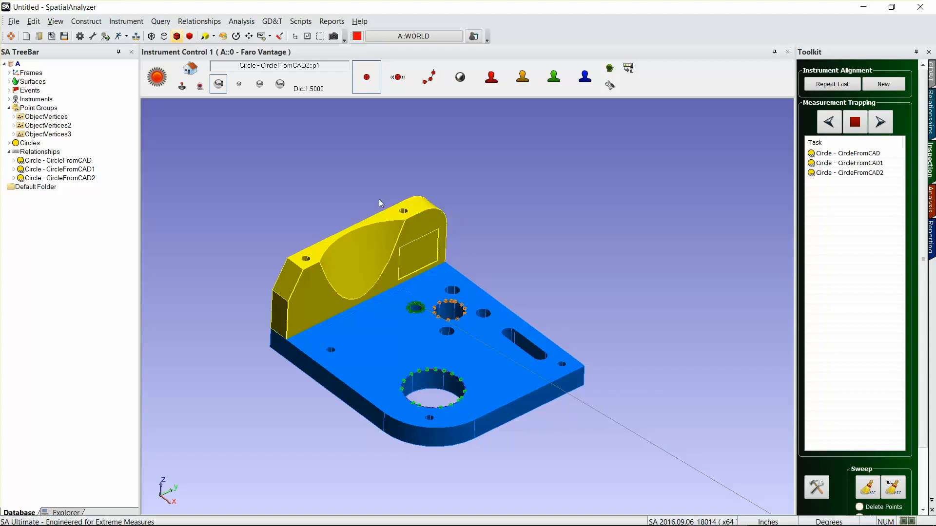
mouse_move(427, 355)
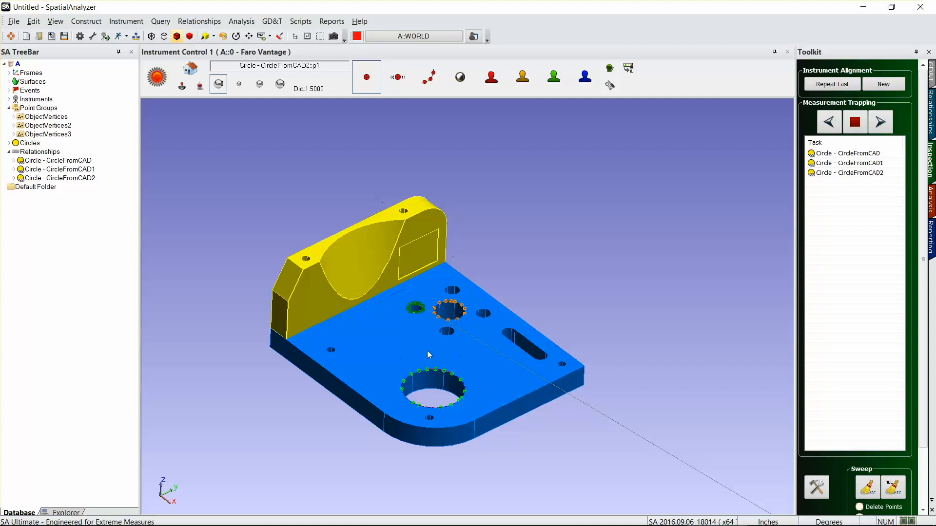
mouse_move(451, 328)
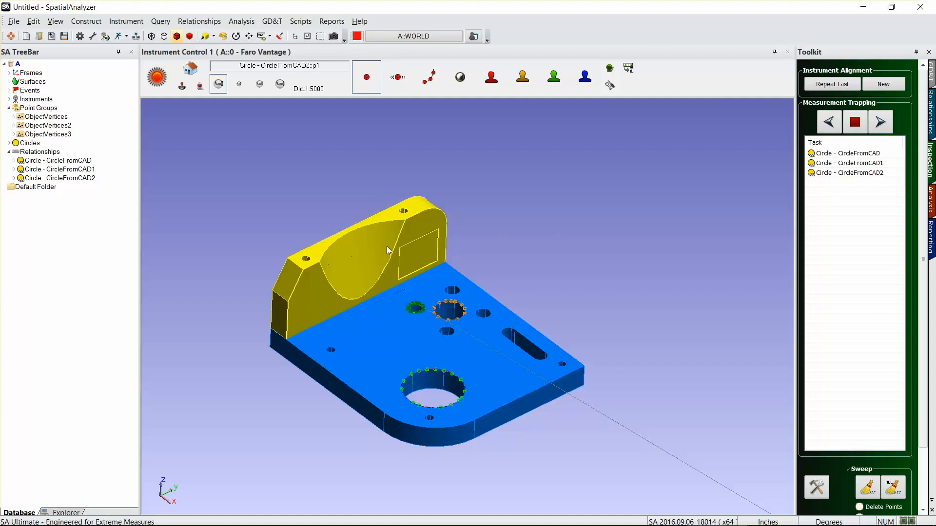
mouse_move(403, 307)
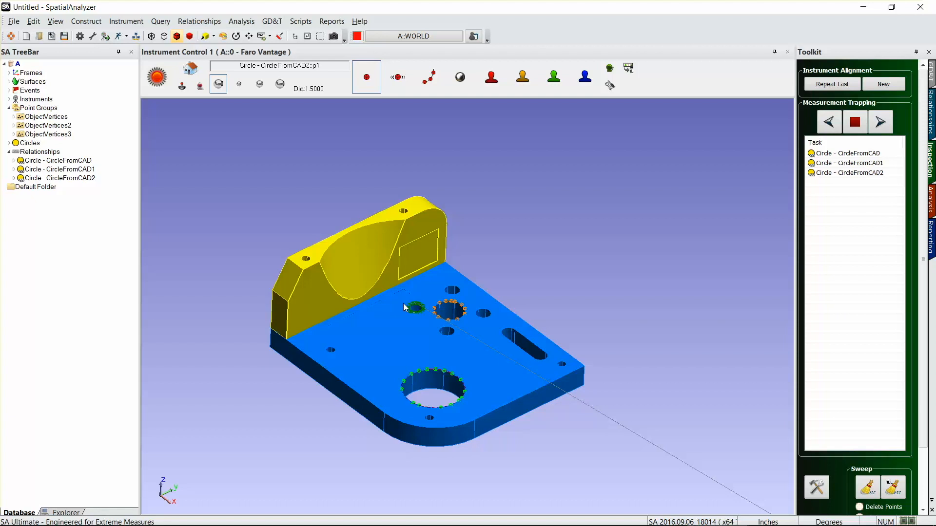